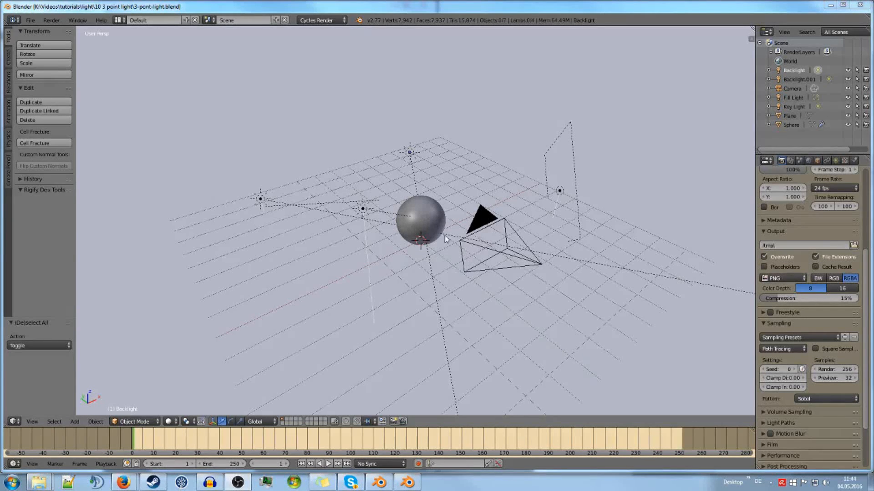
pyautogui.moveTo(378, 237)
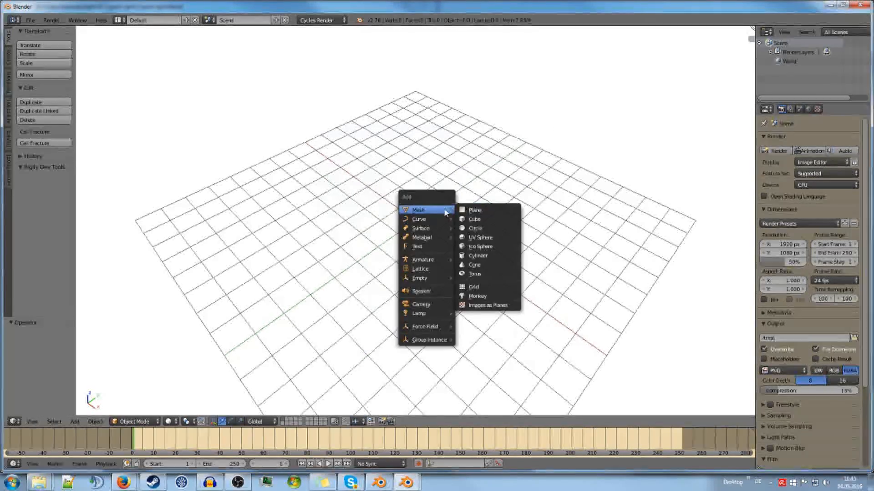
# Step: Add a ground plane mesh and a UV sphere mesh to the empty scene
pyautogui.click(475, 210)
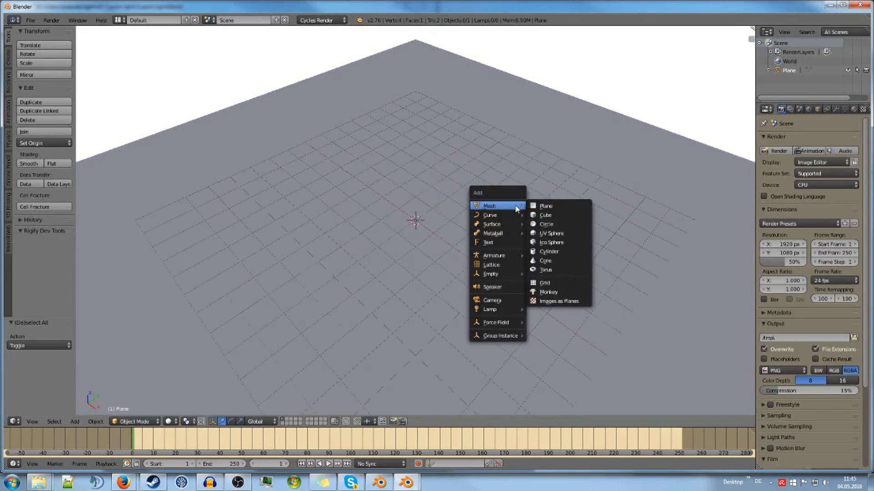
pyautogui.click(551, 233)
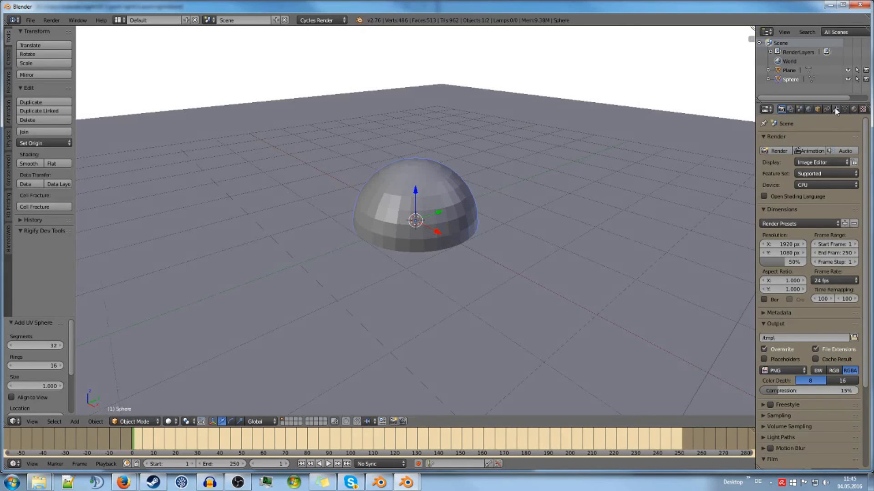
# Step: Give the sphere a Subdivision Surface modifier with viewport level 0 and smooth shading
pyautogui.click(834, 108)
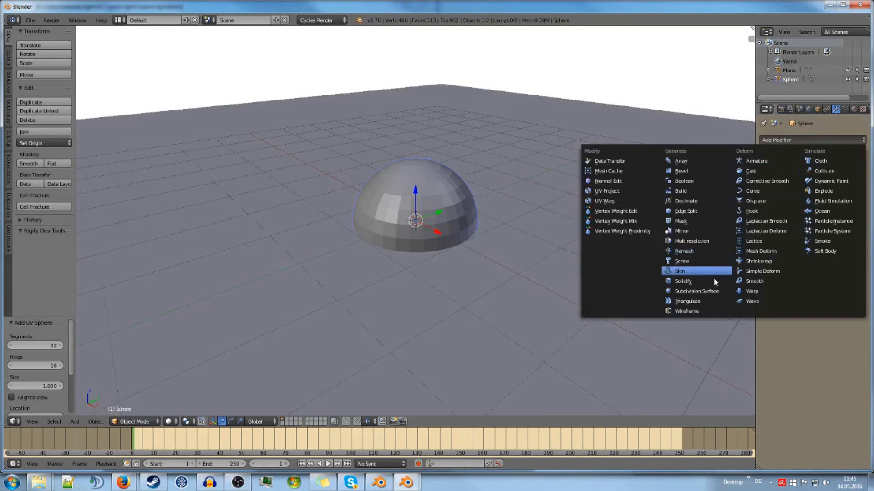
pyautogui.click(696, 290)
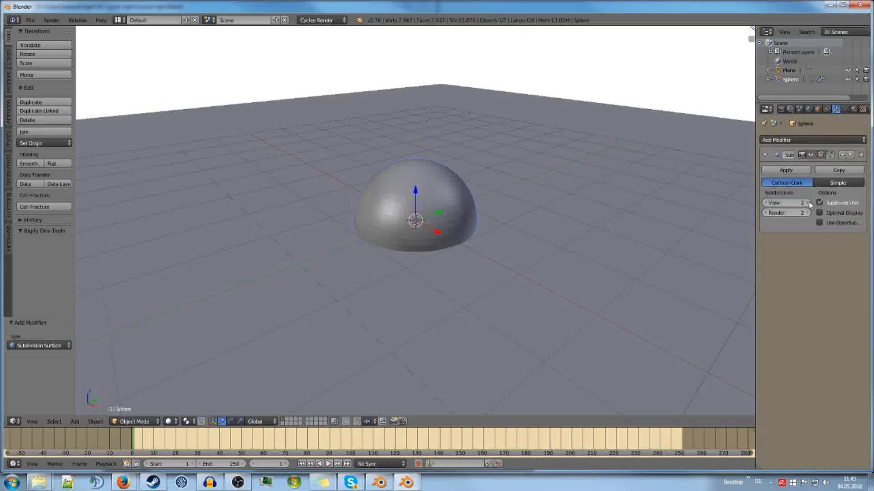
pyautogui.click(766, 202)
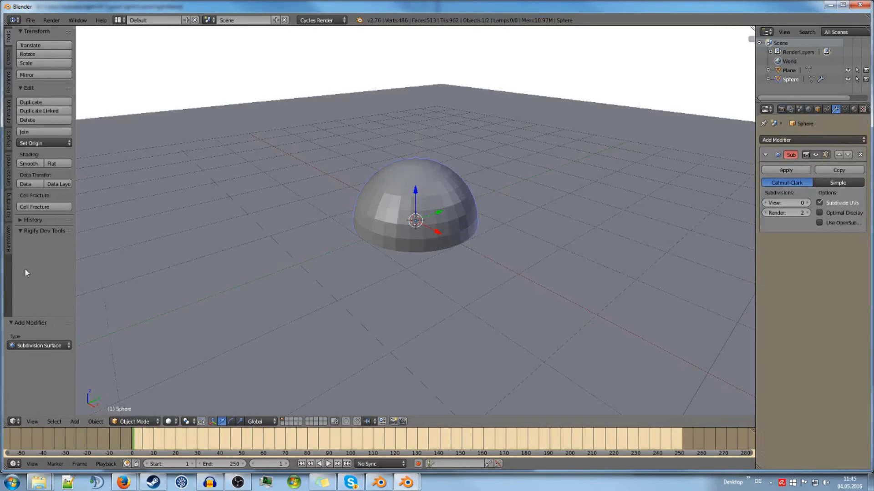
pyautogui.click(29, 164)
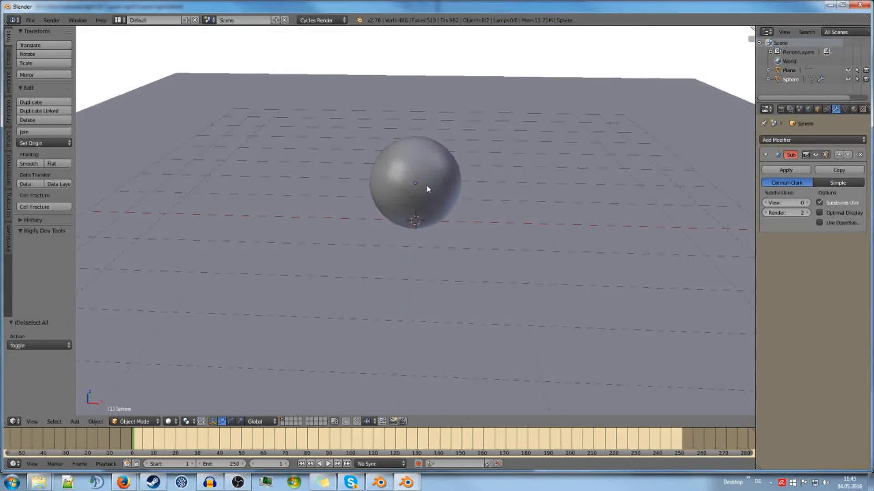
pyautogui.moveTo(427, 190); pyautogui.dragTo(482, 226)
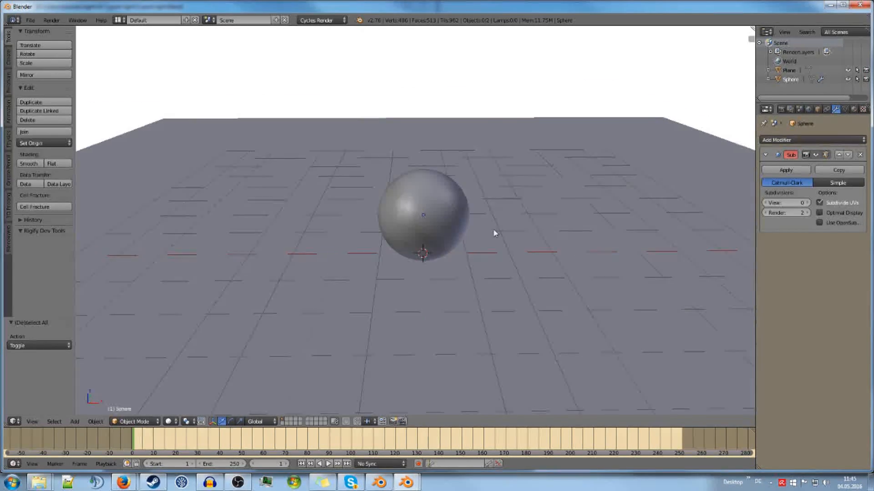
# Step: Add a camera positioned and aimed so the sphere fills its view
pyautogui.click(74, 422)
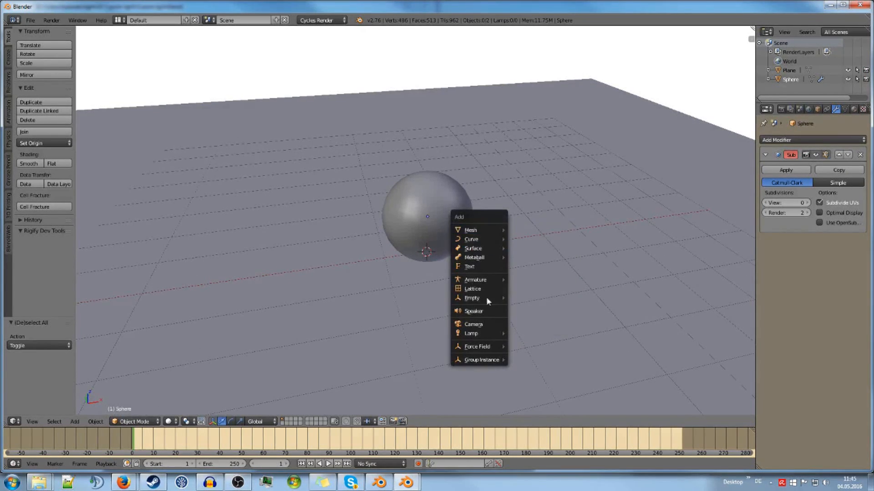
pyautogui.click(473, 324)
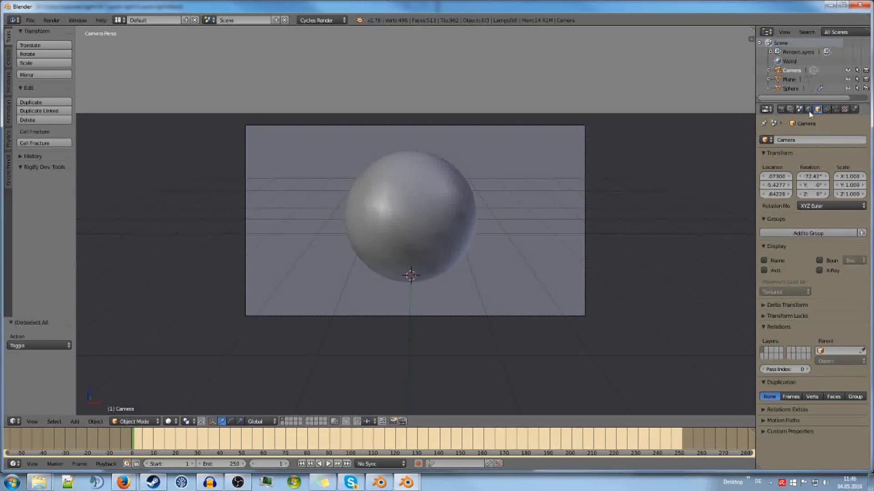
pyautogui.click(817, 109)
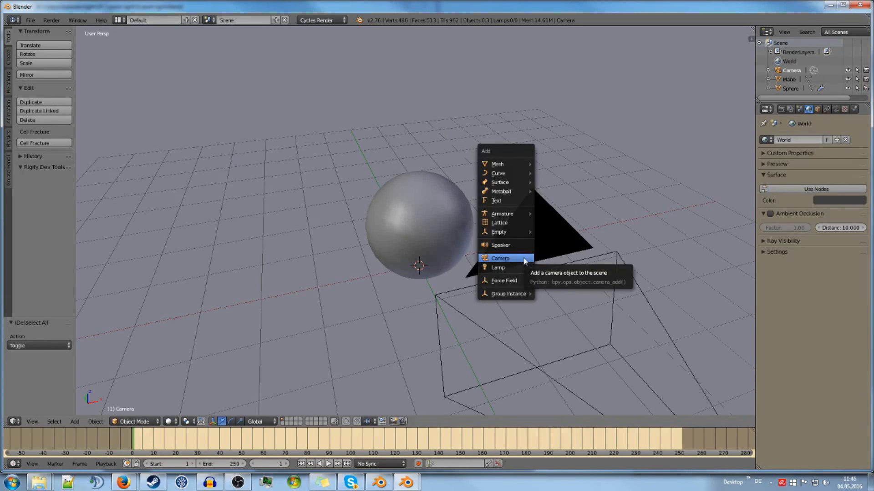
pyautogui.moveTo(498, 267)
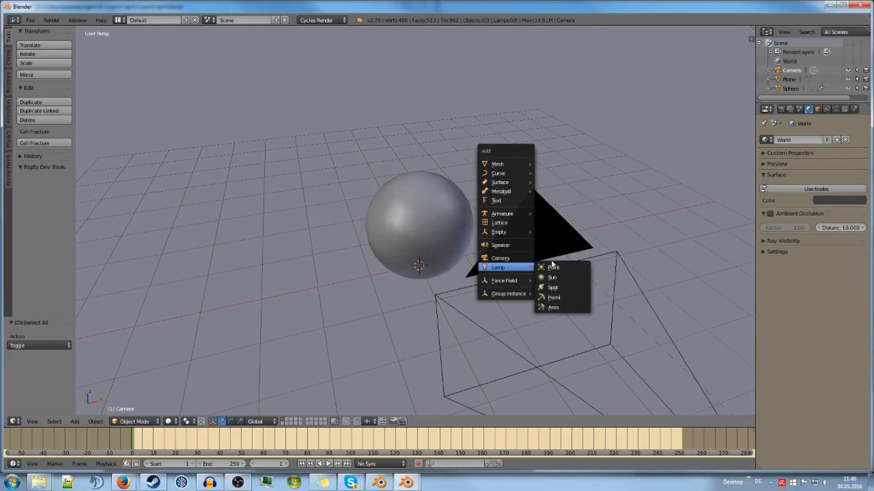
# Step: Add a sun lamp key light aimed at the sphere with strength 3
pyautogui.click(551, 278)
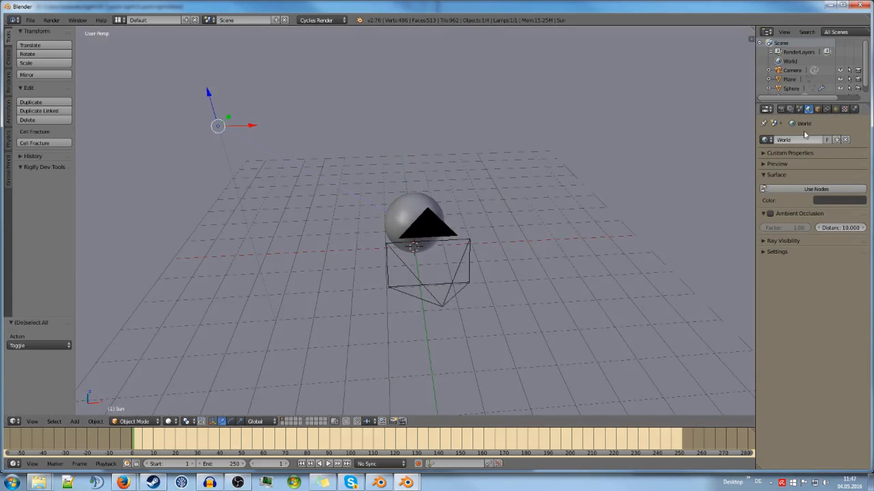
pyautogui.click(838, 200)
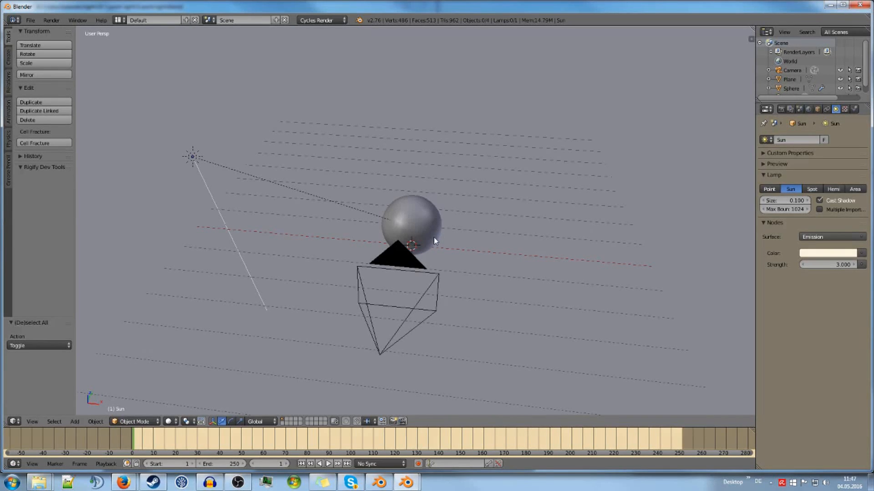
pyautogui.click(74, 421)
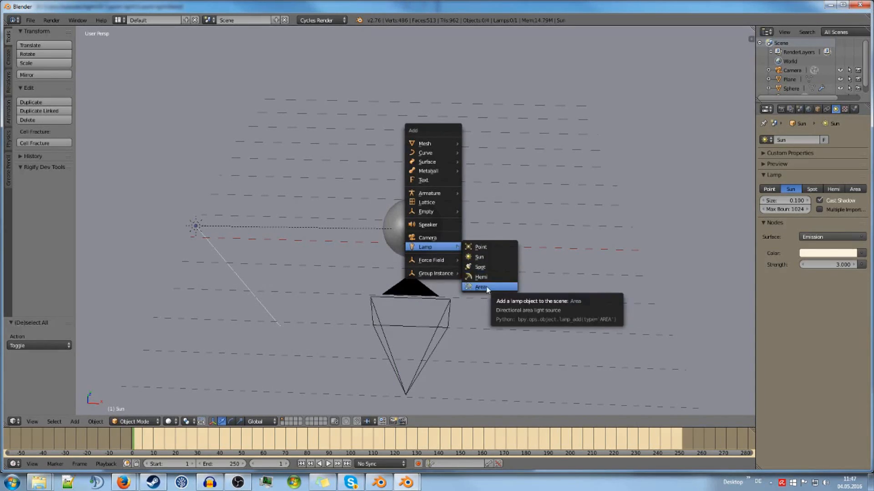
# Step: Add a light blue area fill lamp of strength 100 beside the sphere, opposite the sun
pyautogui.click(481, 287)
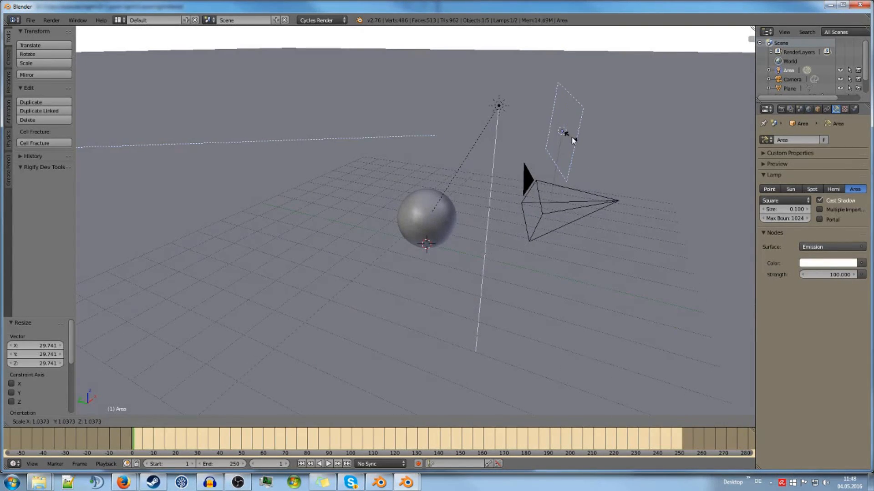
pyautogui.press('7')
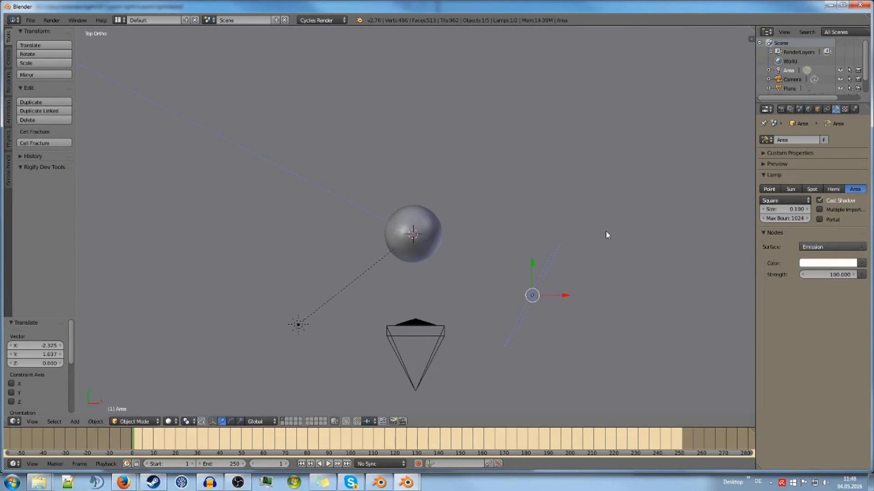
pyautogui.click(828, 263)
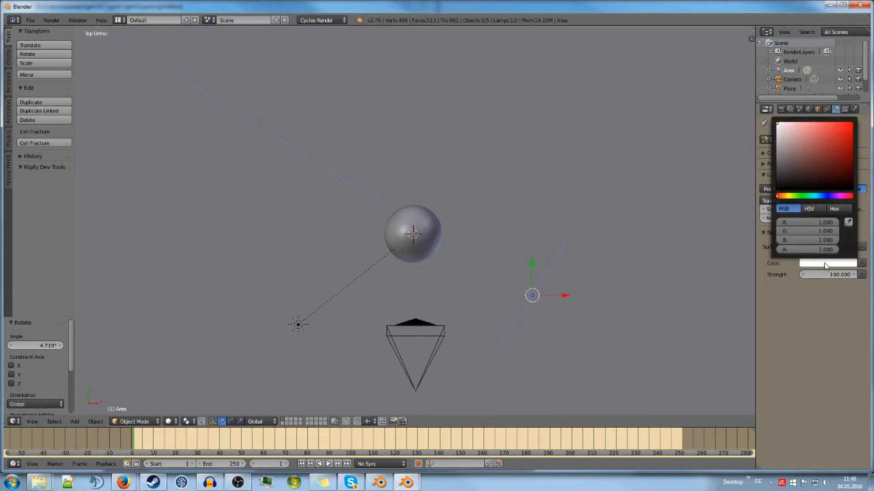
pyautogui.click(819, 196)
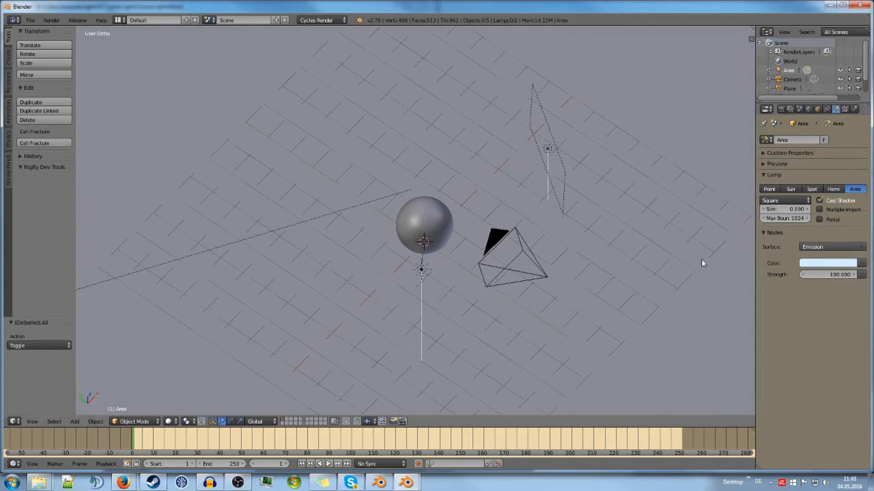
pyautogui.moveTo(703, 262); pyautogui.dragTo(538, 218)
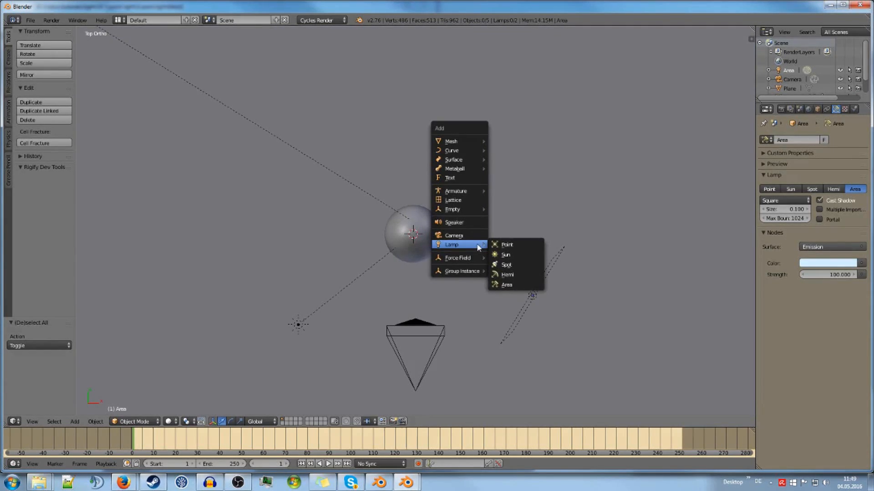
pyautogui.moveTo(505, 254)
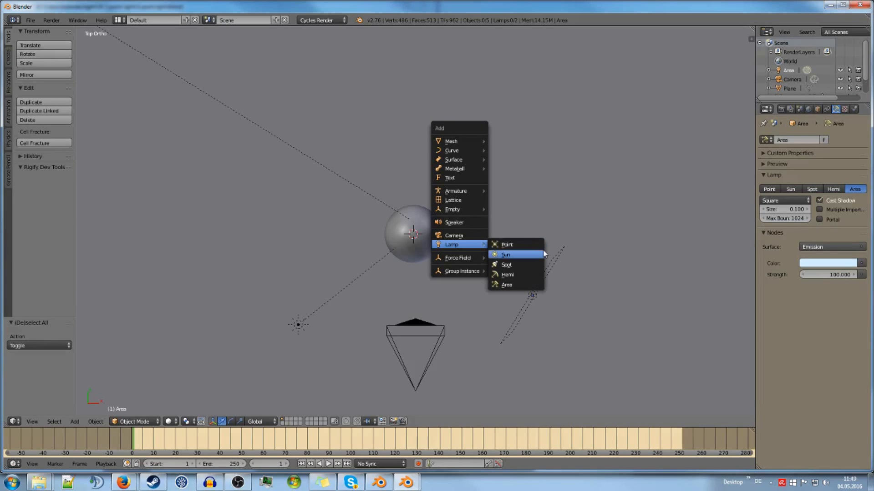
# Step: Add two sun backlights behind the sphere, each tilted to point toward it
pyautogui.click(504, 255)
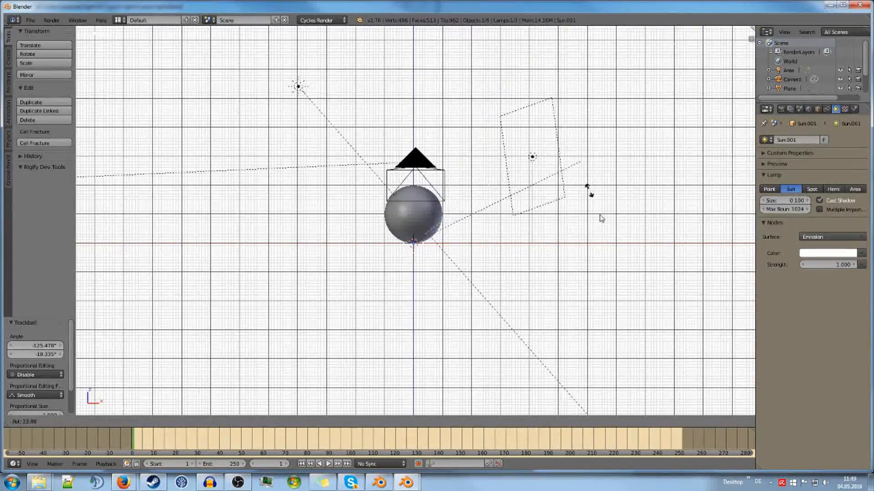
pyautogui.moveTo(588, 189); pyautogui.dragTo(624, 248)
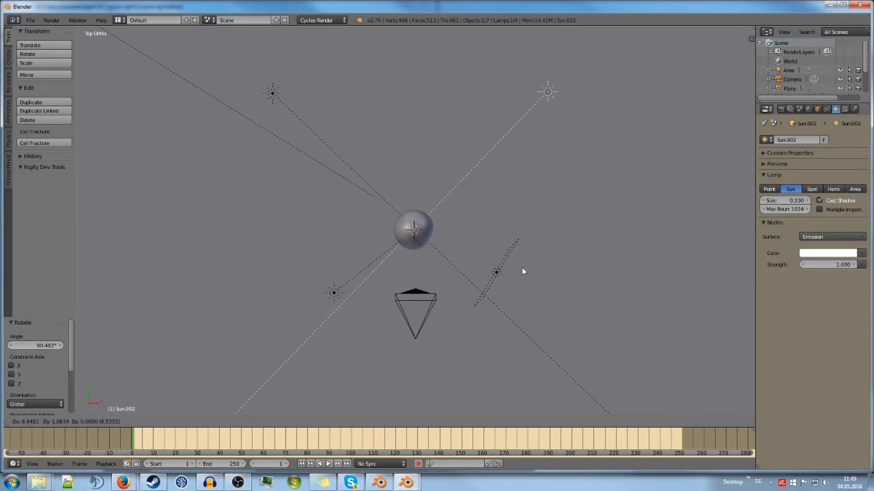
pyautogui.moveTo(496, 272); pyautogui.dragTo(545, 94)
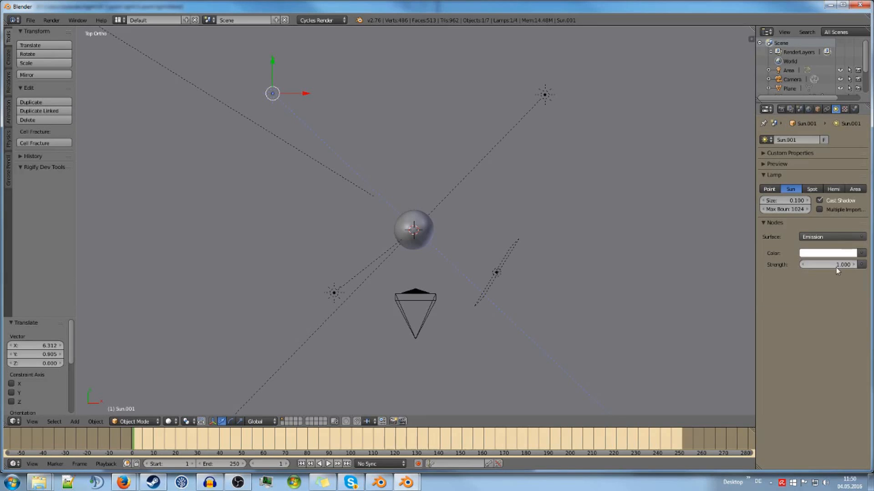
pyautogui.click(830, 264)
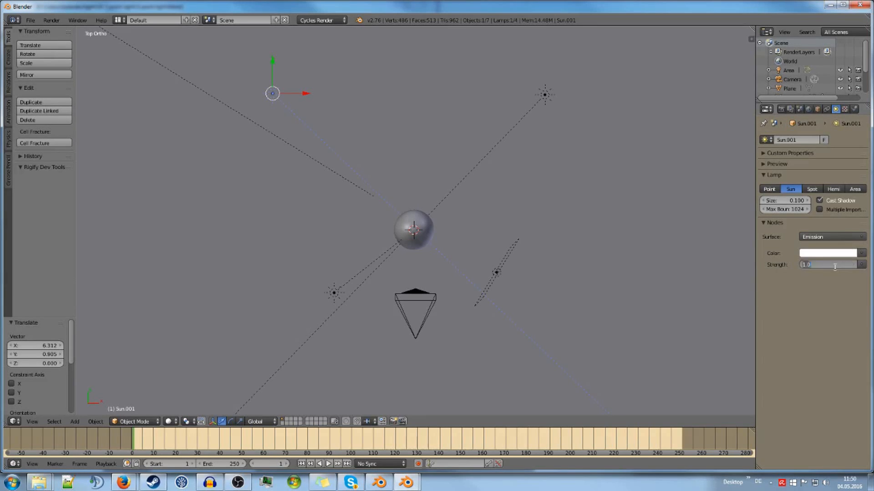